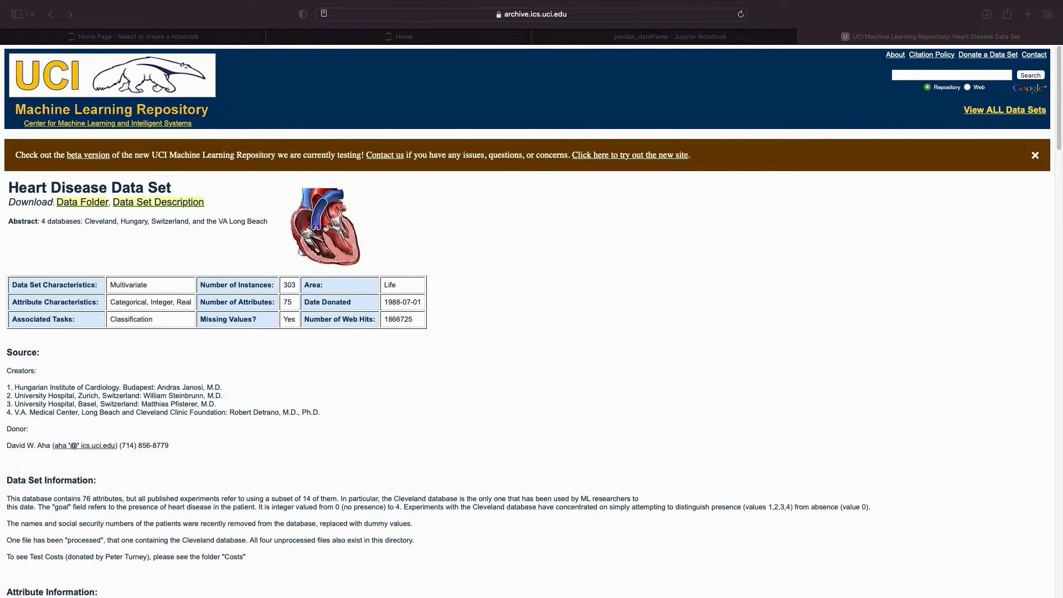
{"action": "scroll", "scroll_direction": "down", "scroll_amount": 3}
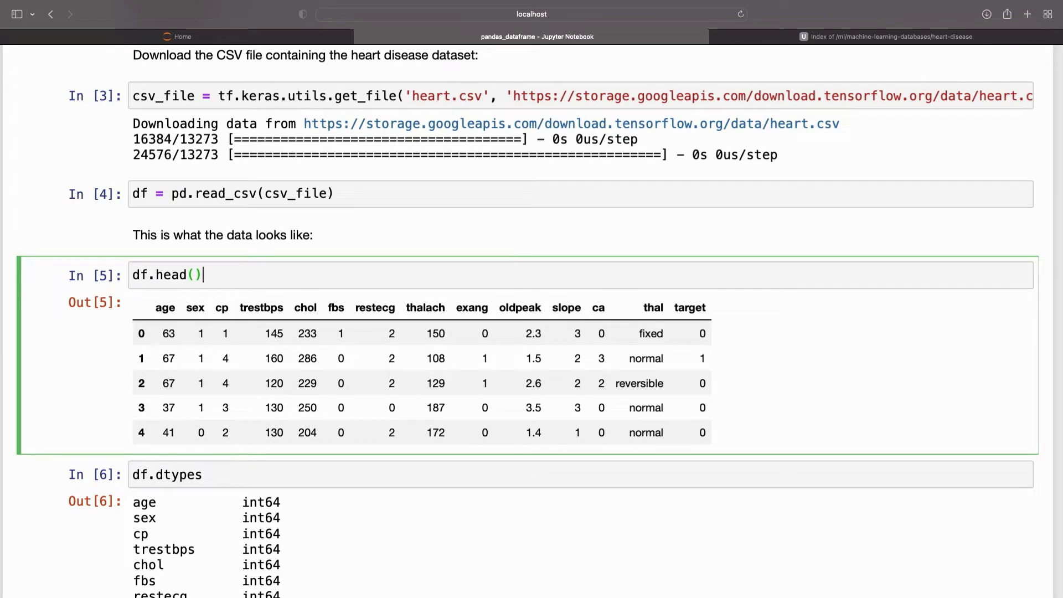
{"action": "scroll", "scroll_direction": "down", "scroll_amount": 3}
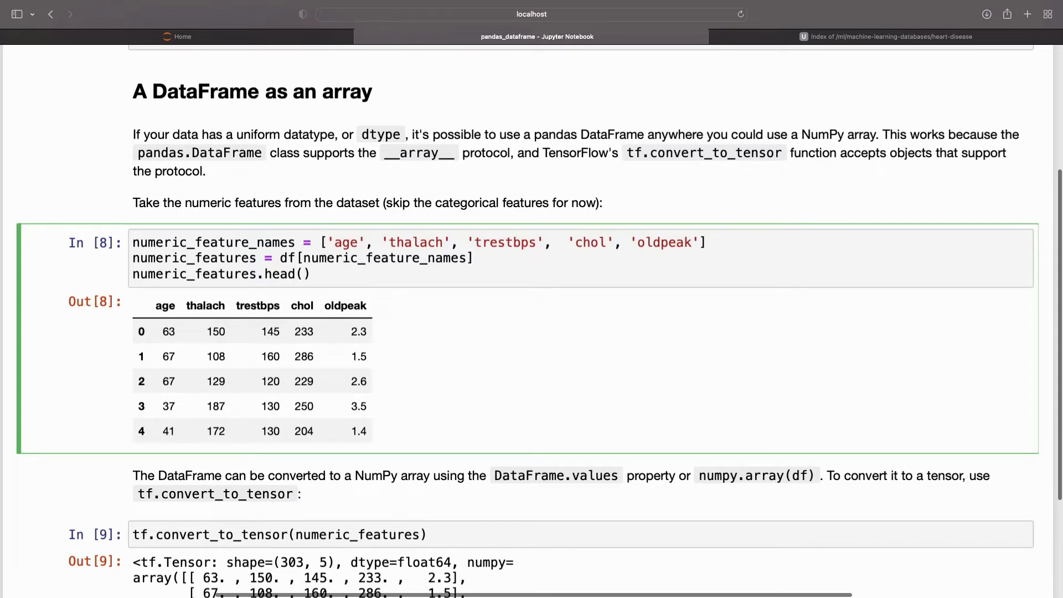
{"action": "scroll", "scroll_direction": "down", "scroll_amount": 3}
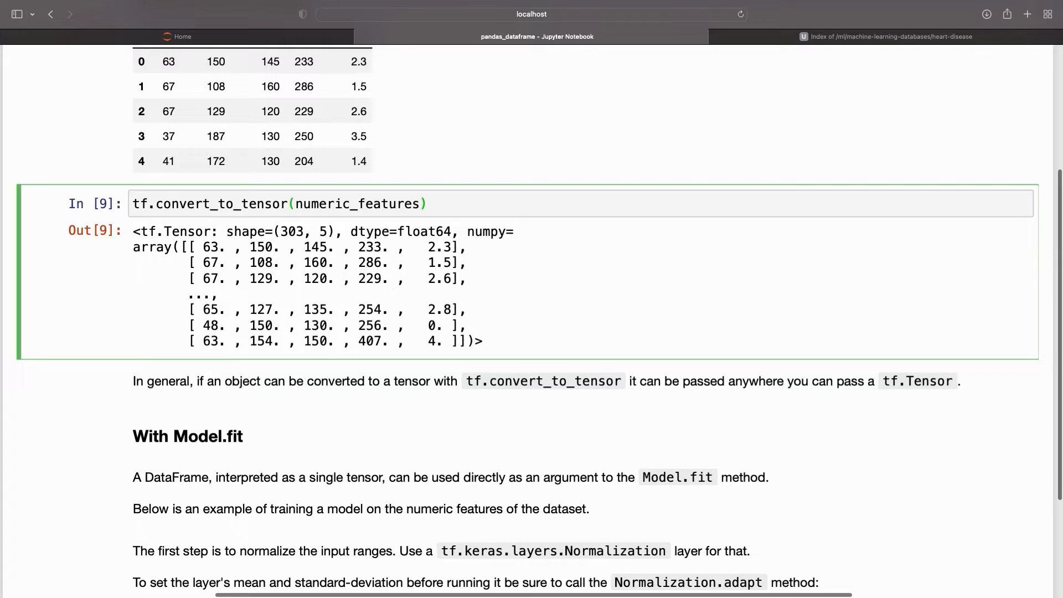
{"action": "scroll", "scroll_direction": "down", "scroll_amount": 3}
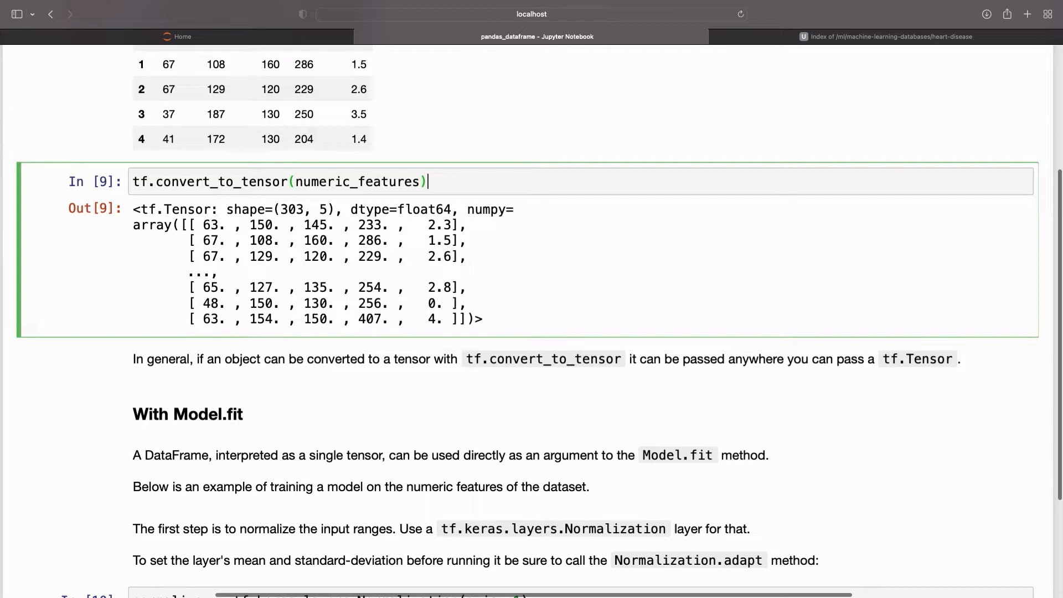
{"action": "scroll", "scroll_direction": "down", "scroll_amount": 3}
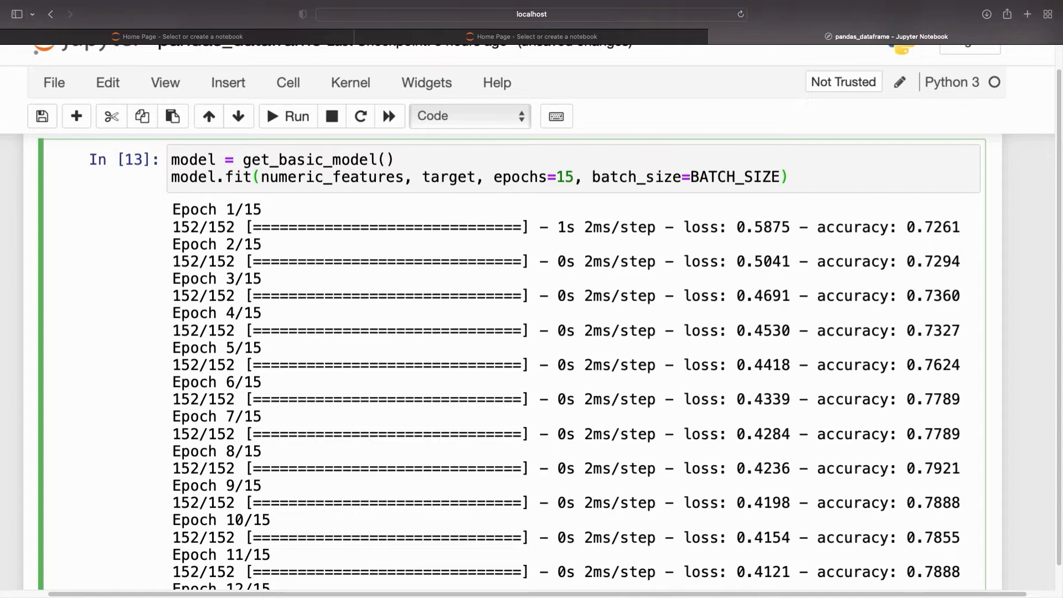
{"action": "scroll", "scroll_direction": "down", "scroll_amount": 3}
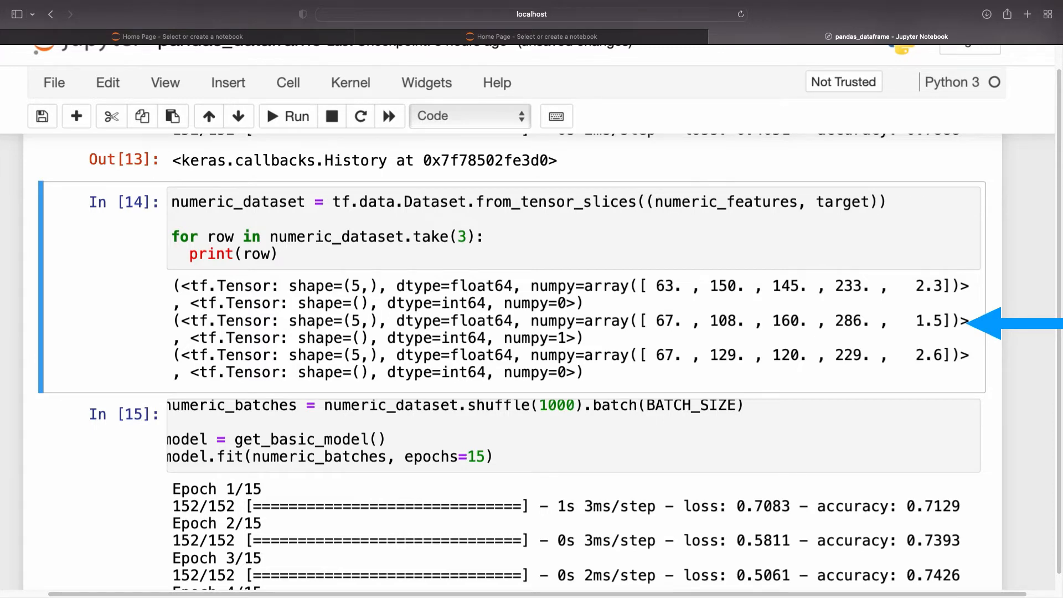
{"action": "scroll", "scroll_direction": "down", "scroll_amount": 3}
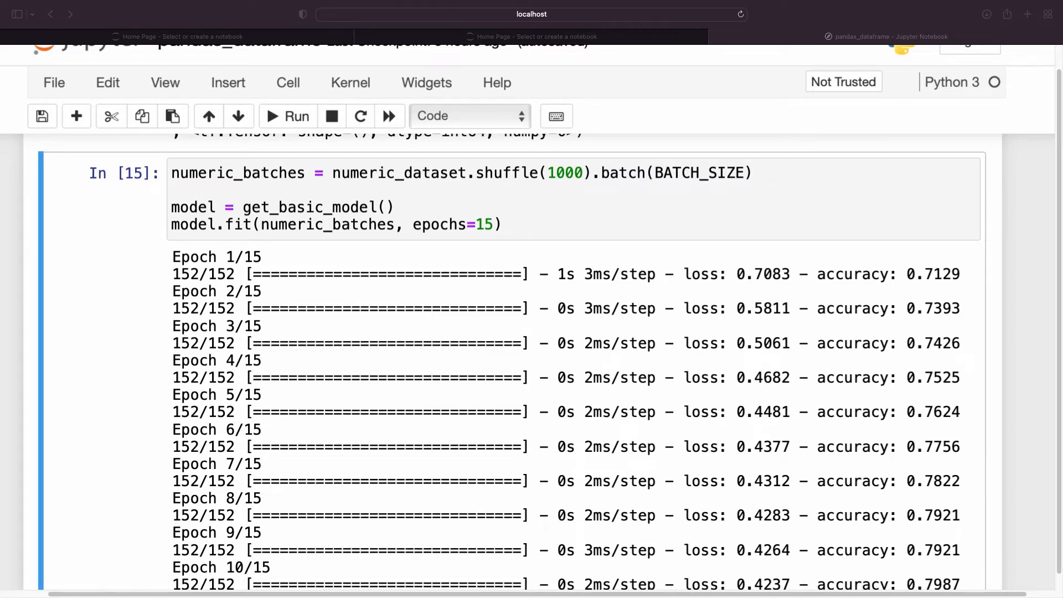
{"action": "scroll", "scroll_direction": "down", "scroll_amount": 3}
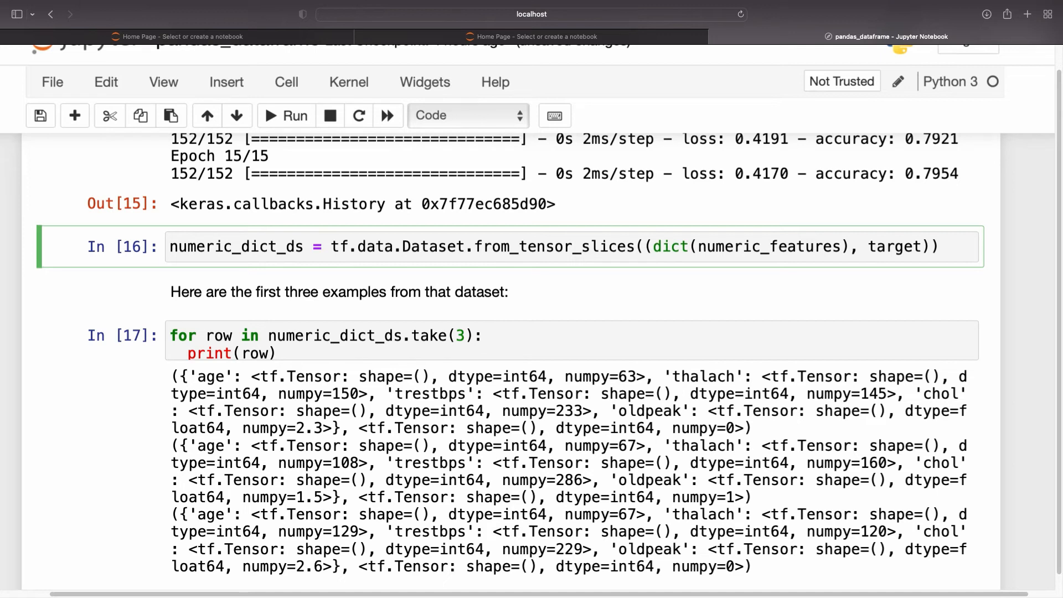
{"action": "scroll", "scroll_direction": "down", "scroll_amount": 3}
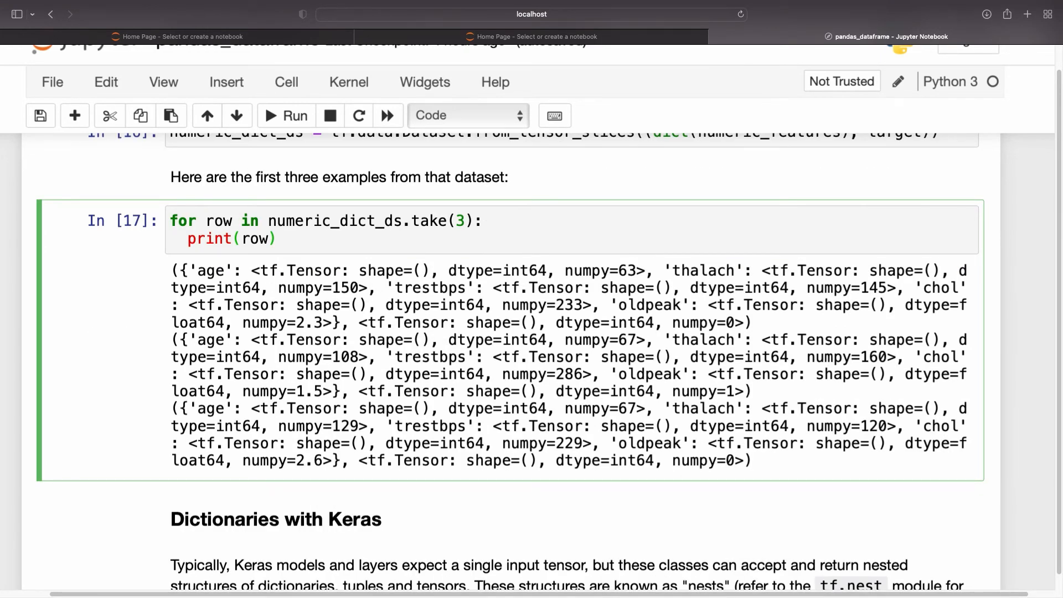
{"action": "scroll", "scroll_direction": "down", "scroll_amount": 3}
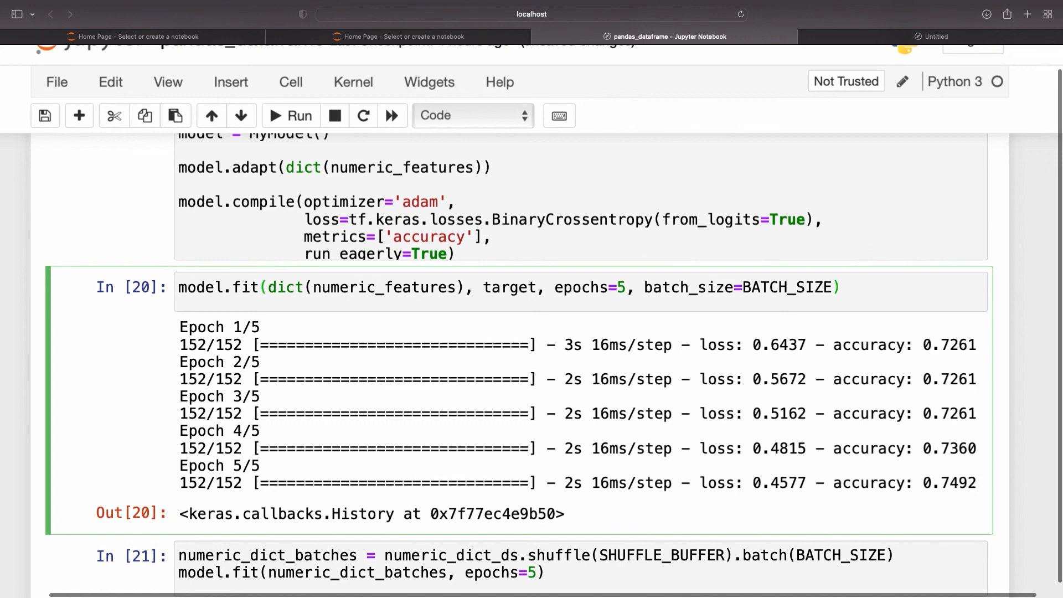
{"action": "scroll", "scroll_direction": "down", "scroll_amount": 3}
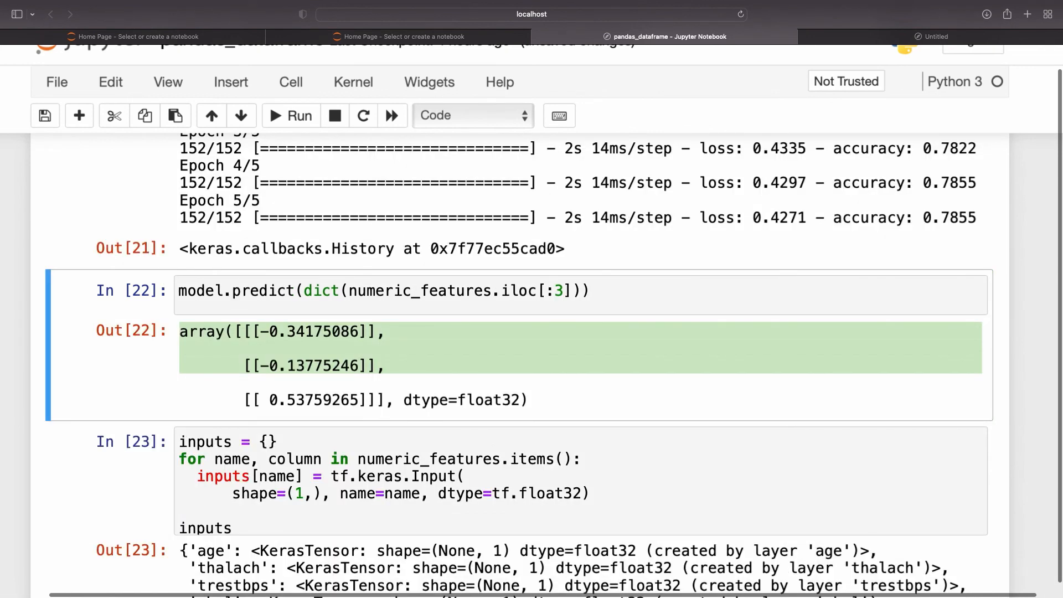